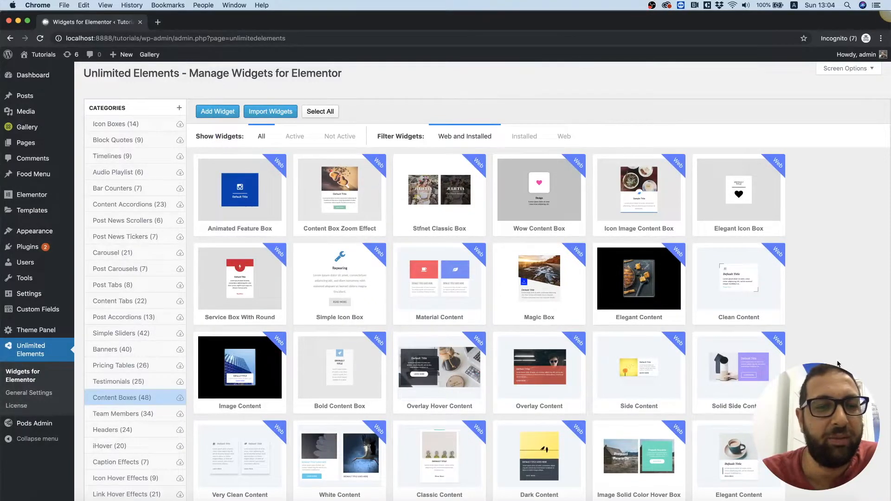
mouse_move(853, 257)
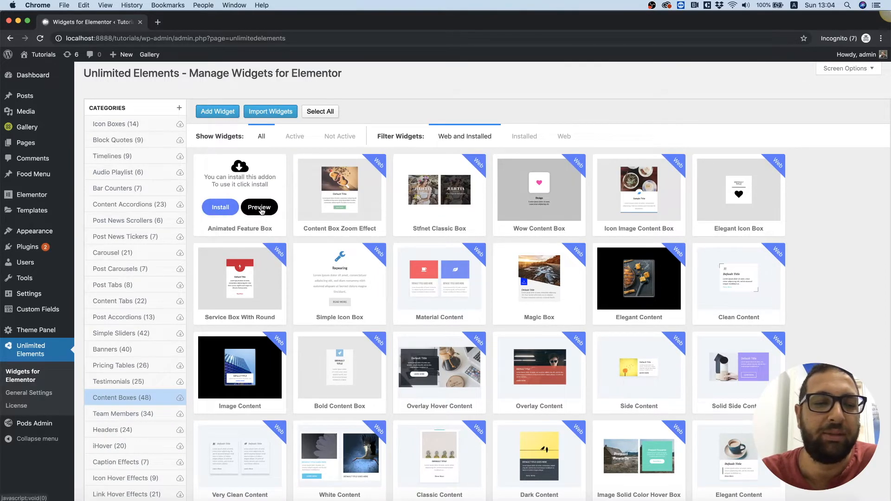
- Preview the Animated Feature Box widget in the Content Boxes library, then close the preview
click(259, 207)
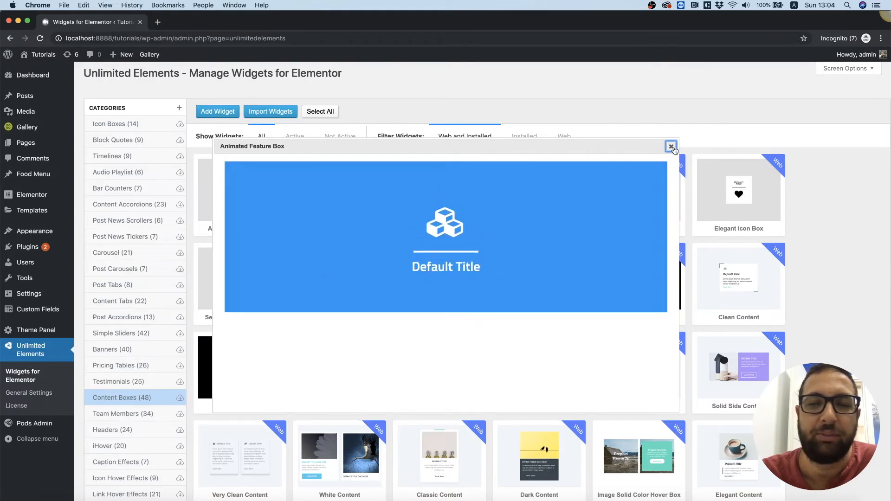
click(672, 145)
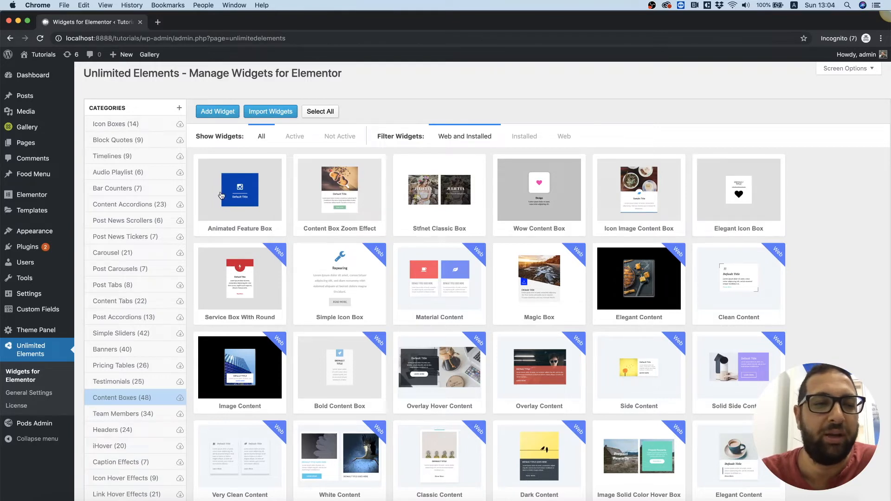
mouse_move(25, 143)
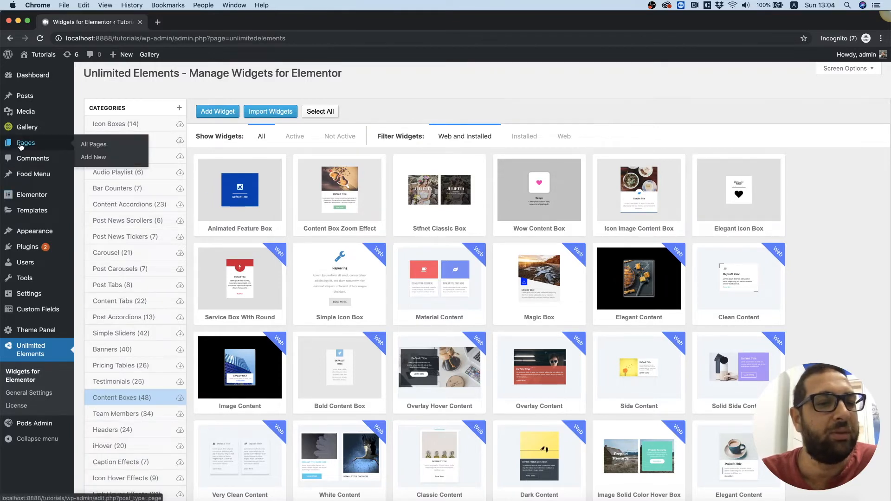
- Add a new page from Pages and open it, Elementor #484, in the Elementor editor
click(149, 54)
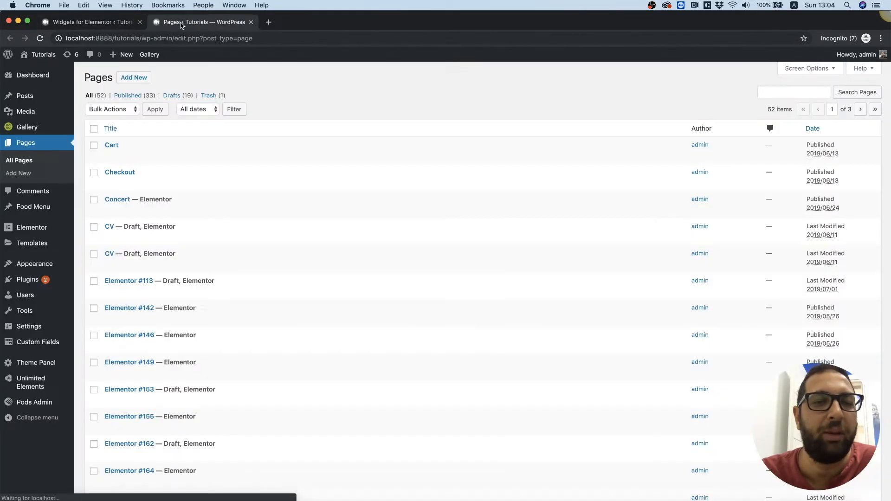
click(134, 77)
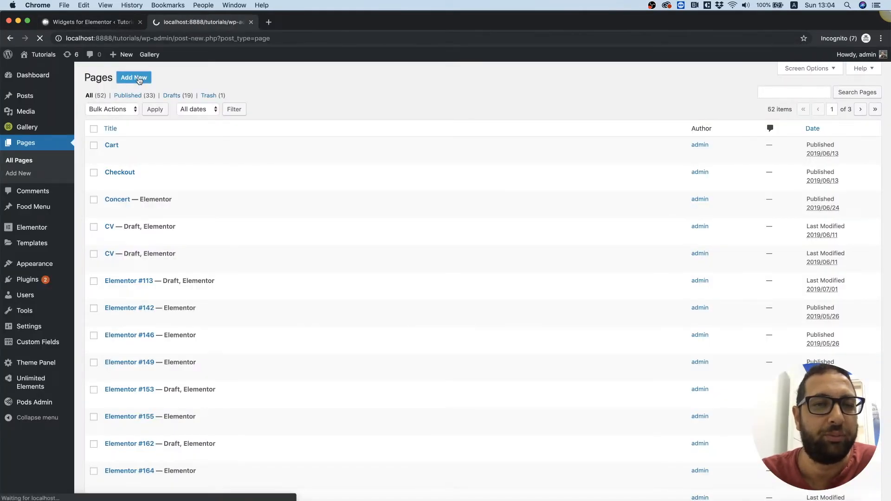
click(134, 77)
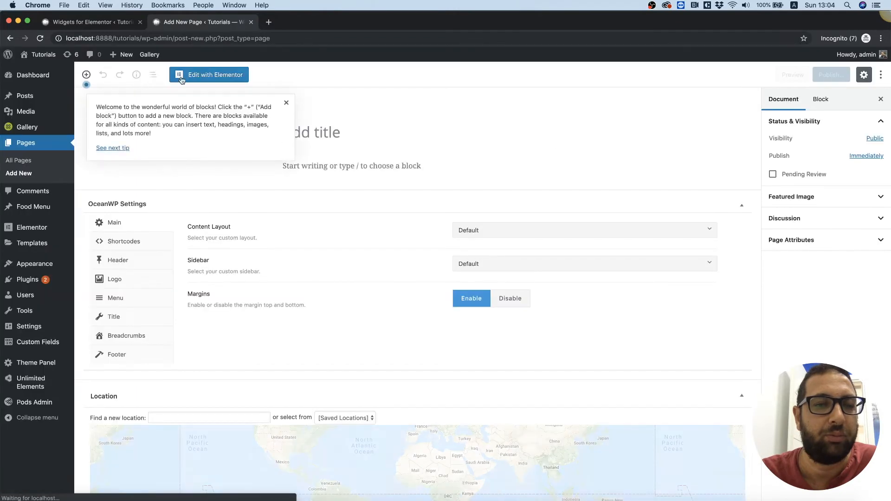
click(209, 75)
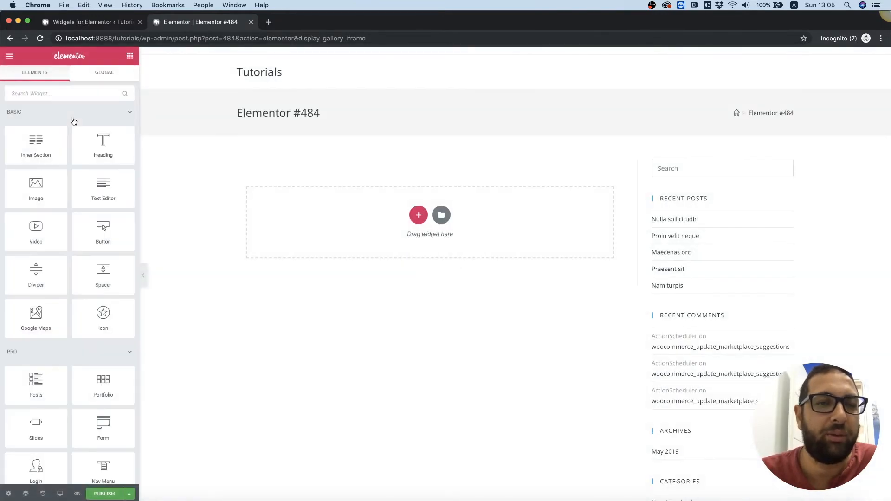
- Add a Stfnet Classic Box and duplicate its column so three image boxes sit side by side
scroll(down, 3)
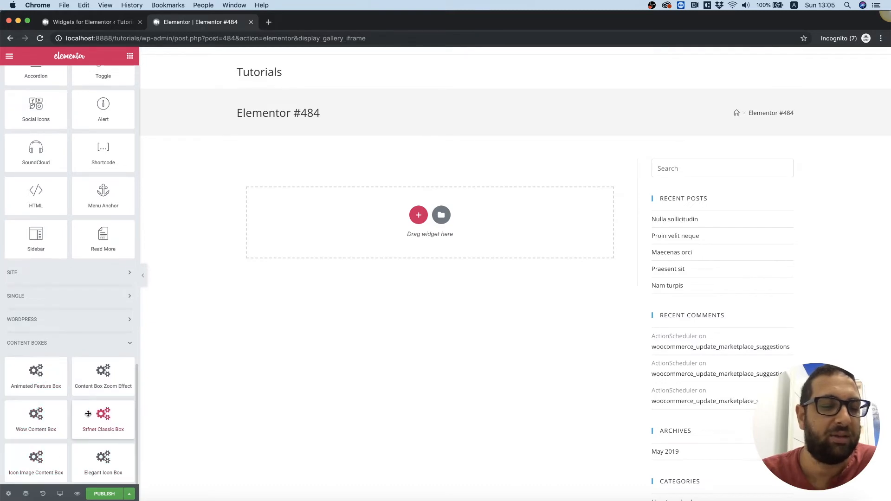
click(103, 418)
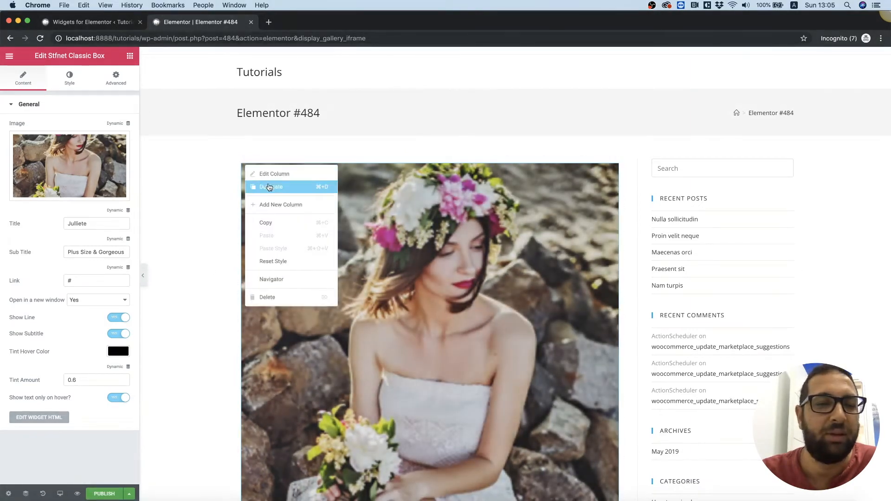
click(273, 174)
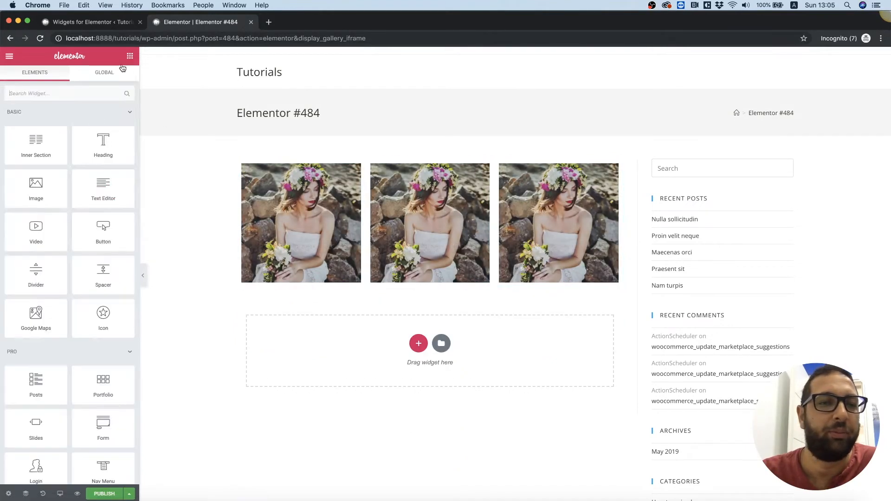
- Duplicate the Animated Feature Box column so two blue Default Title boxes sit below the photos
scroll(down, 3)
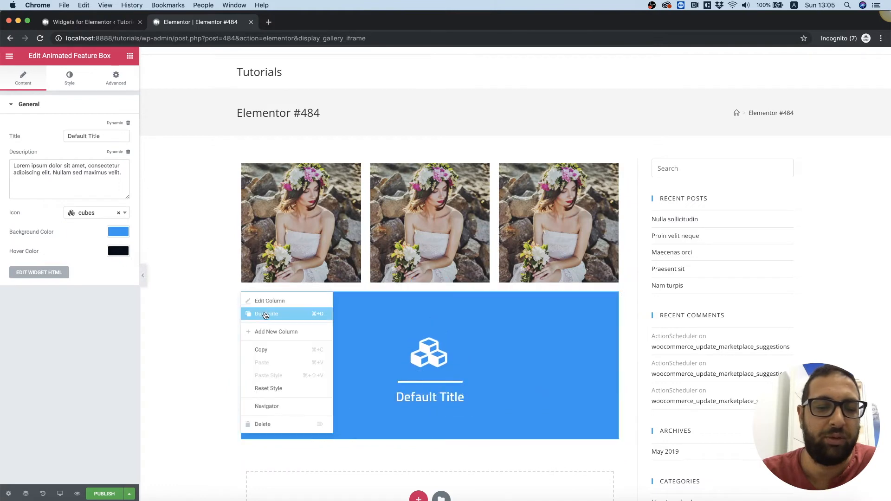
click(267, 313)
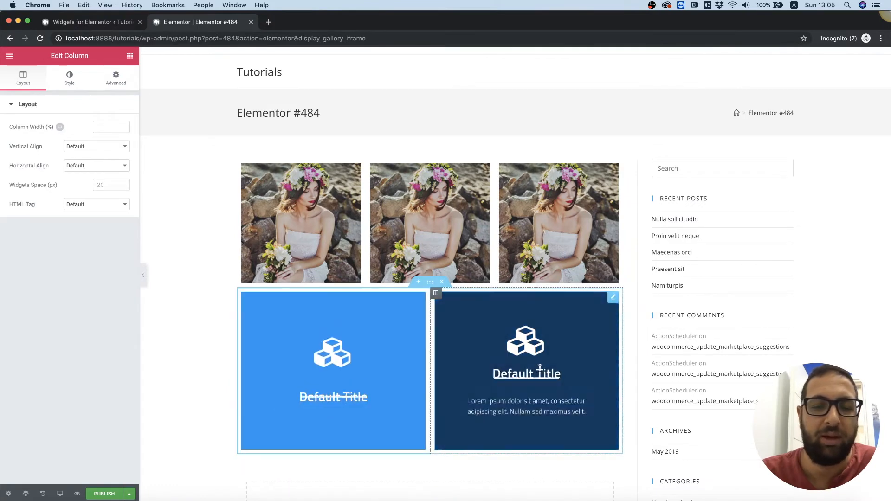
scroll(down, 3)
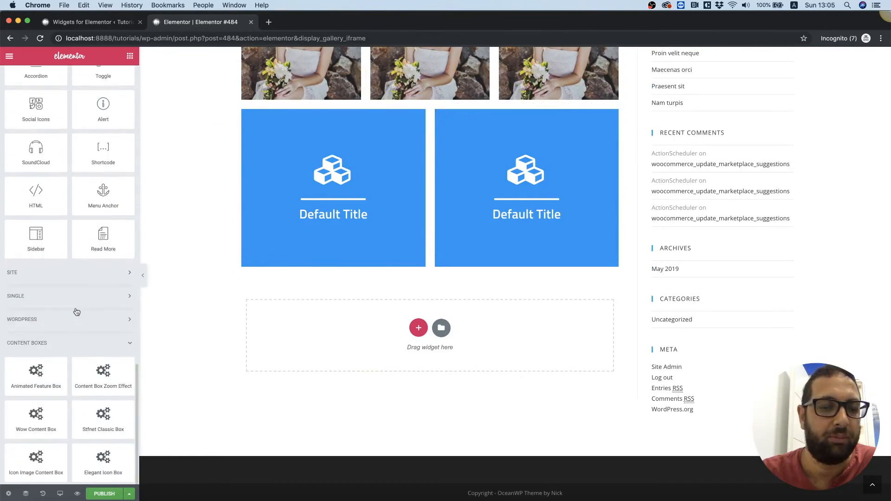
mouse_move(103, 419)
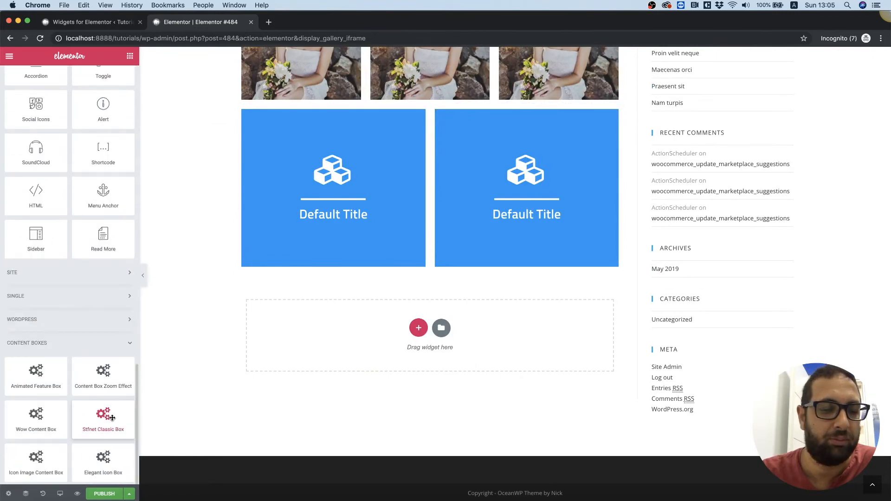
mouse_move(36, 460)
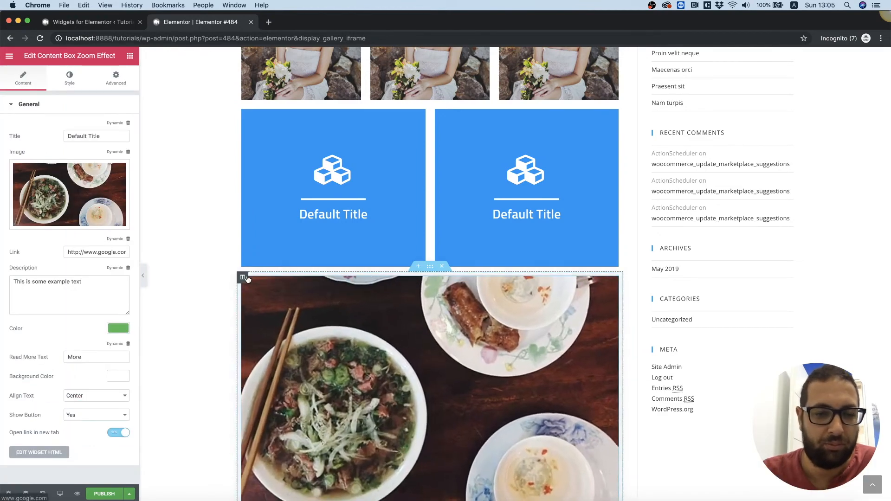
- Duplicate the Content Box Zoom Effect column into three food-photo boxes and select the first one
click(242, 277)
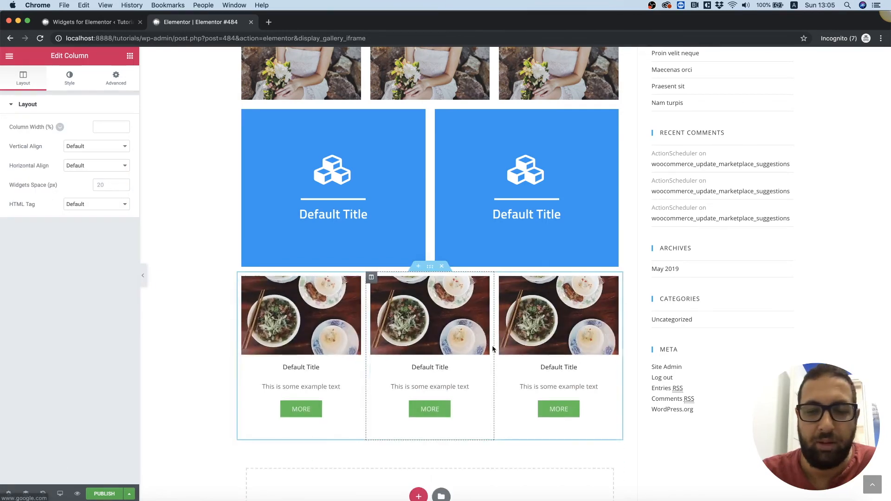
click(301, 316)
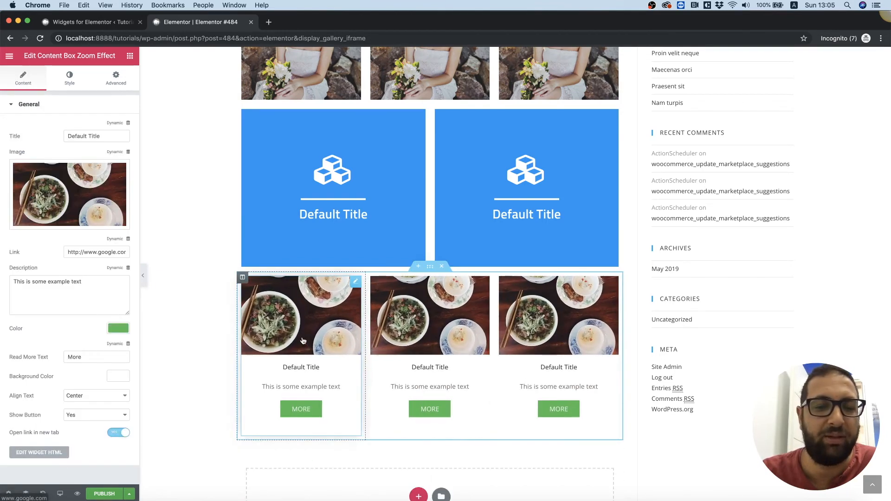
- Set the first Content Box Zoom Effect's Color to pink so its More button turns pink
click(118, 328)
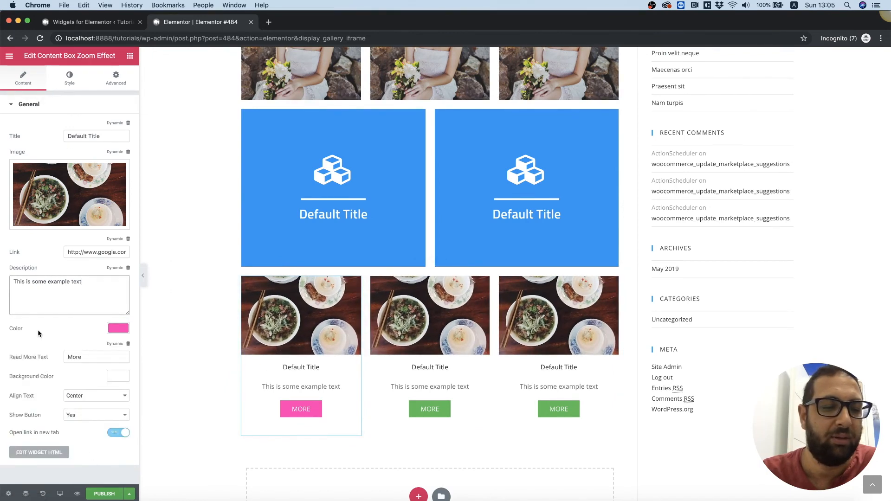
mouse_move(806, 329)
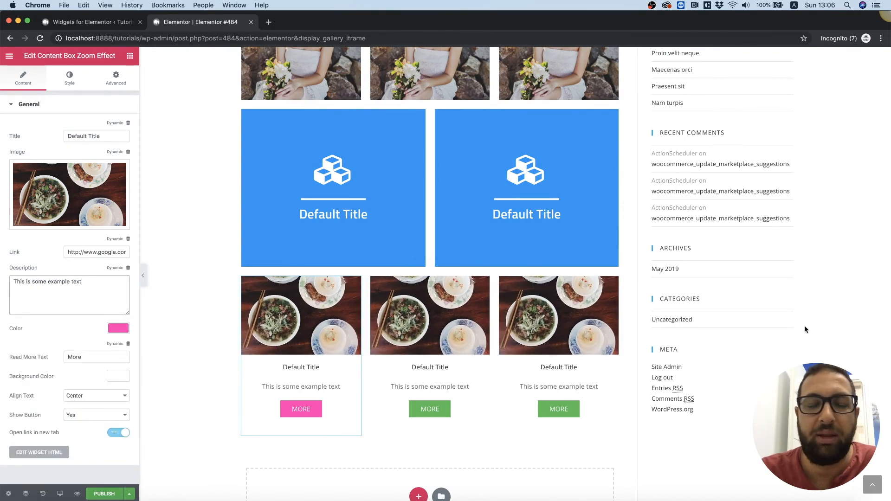